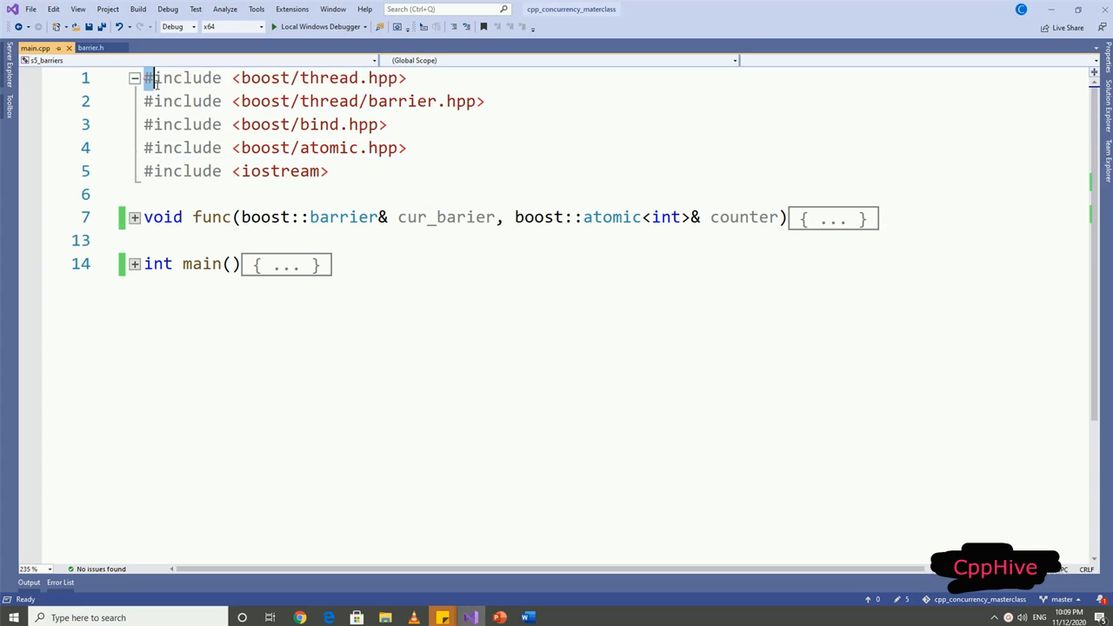
Highlight the Boost includes and expand func to show the atomic counter increment and print.
left_click_drag(148, 77, 407, 146)
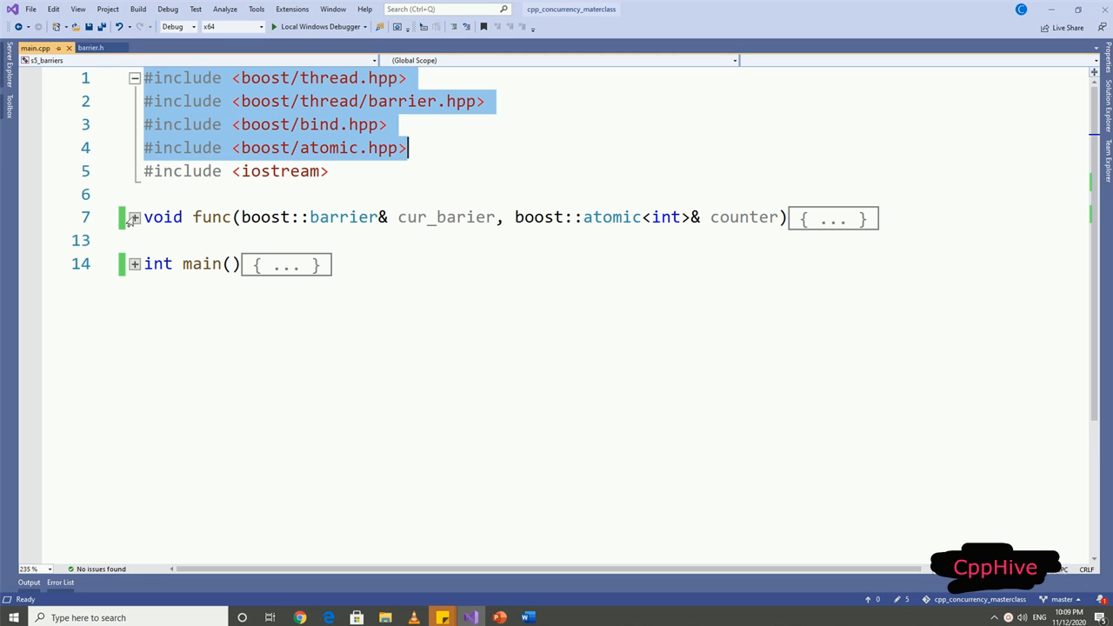
left_click(133, 217)
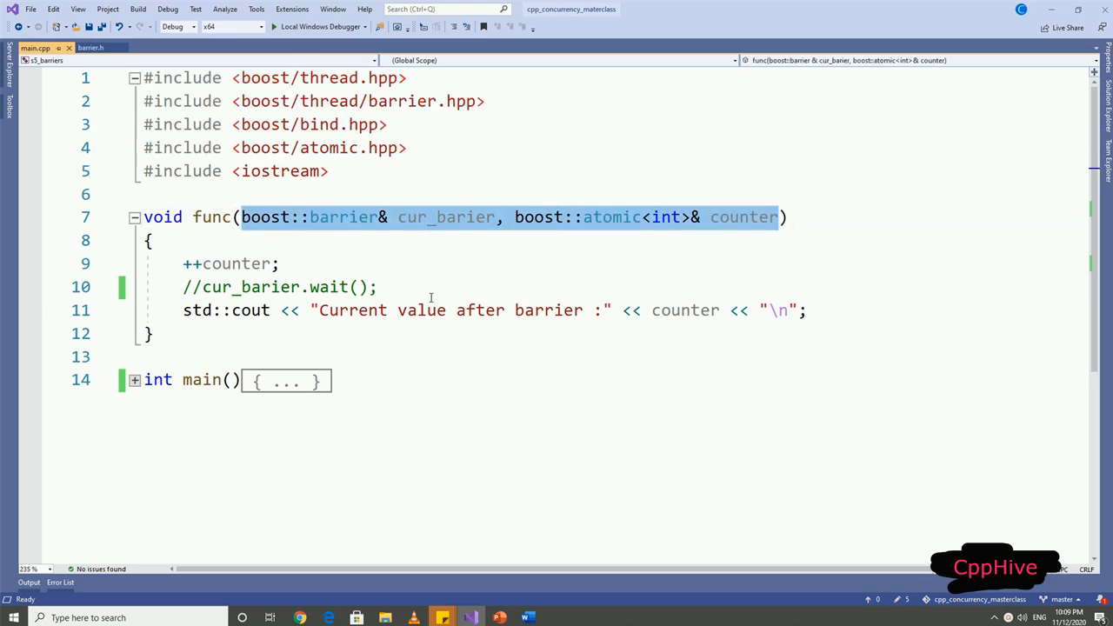
Expand main and highlight the atomic counter shared by the three barrier threads.
left_click(379, 287)
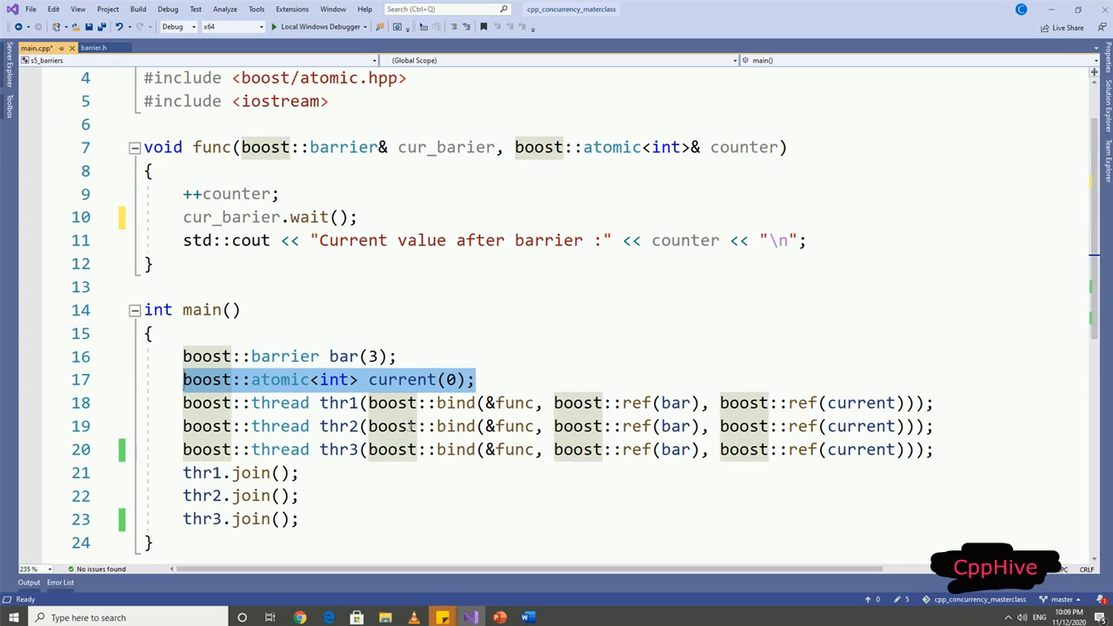
left_click_drag(183, 404, 935, 449)
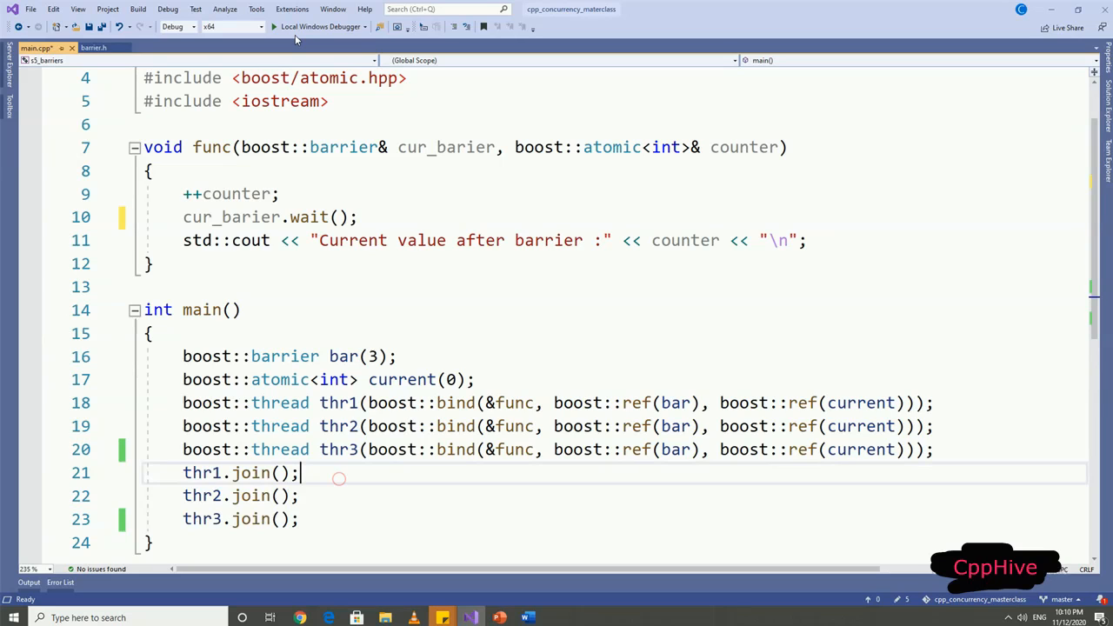
Run the demo printing value 3 three times, then comment out cur_barier.wait() with //.
left_click(320, 26)
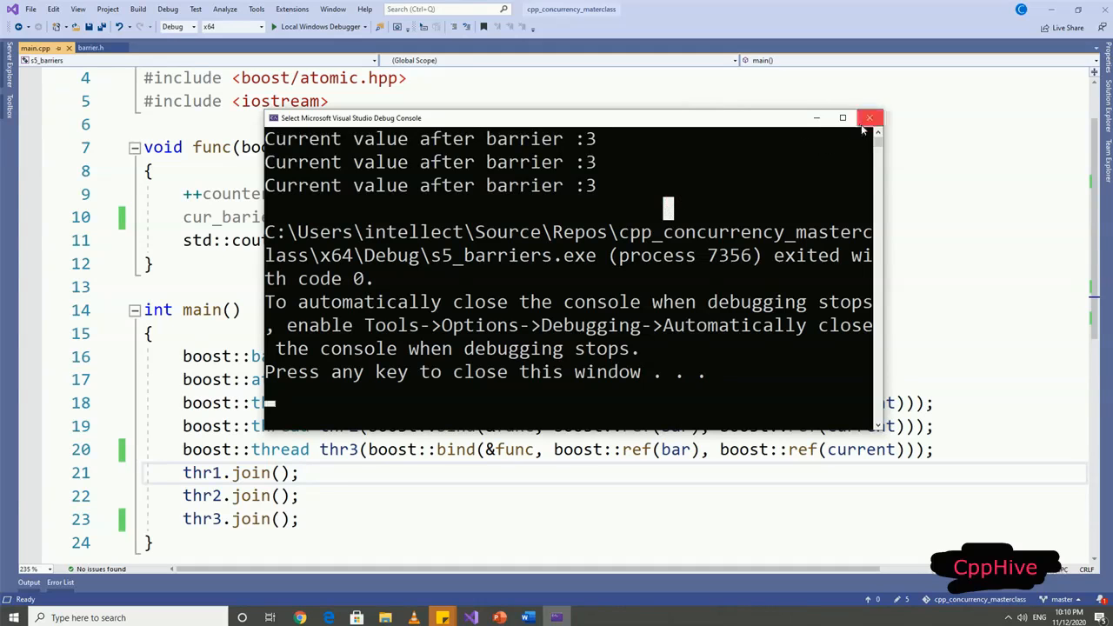
left_click(870, 118)
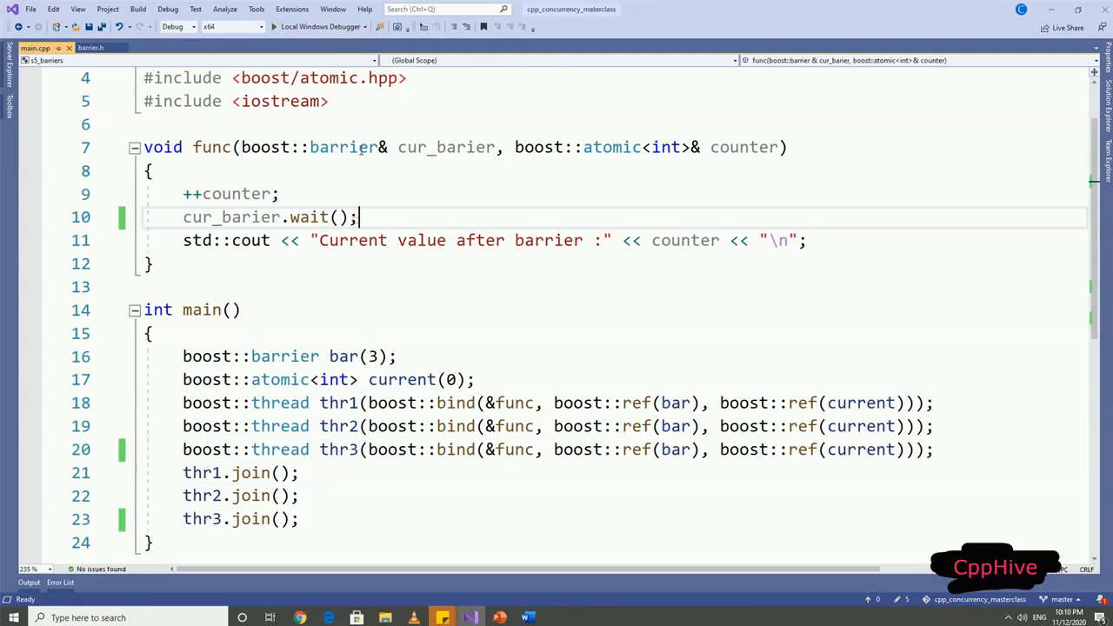
type("//")
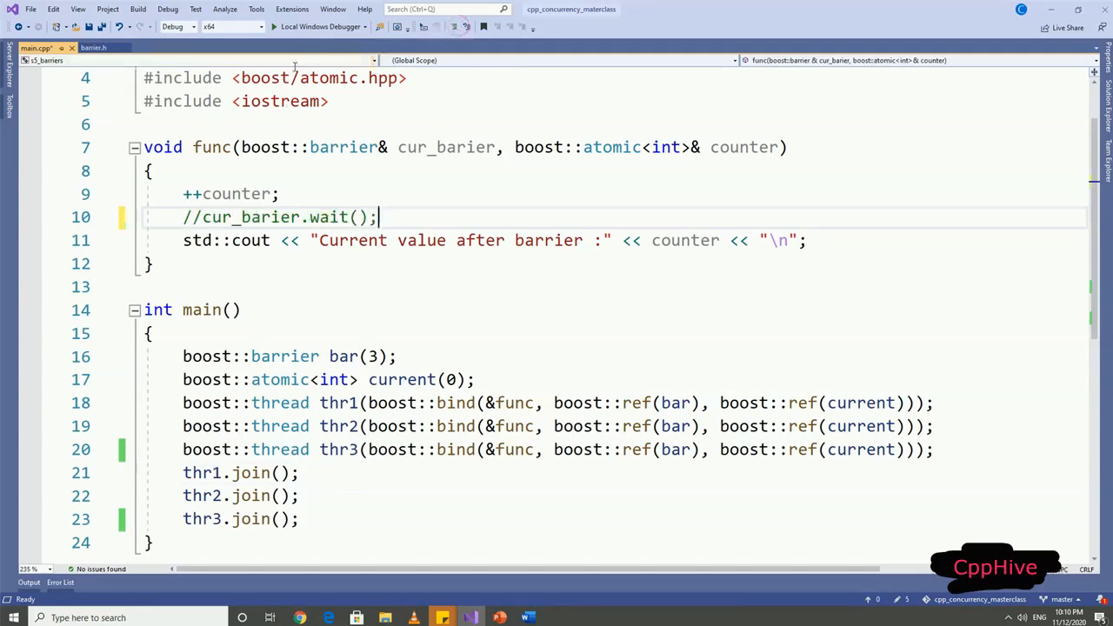
Run without the barrier to print 2, 2 and 3, then switch to barrier.h.
left_click(273, 26)
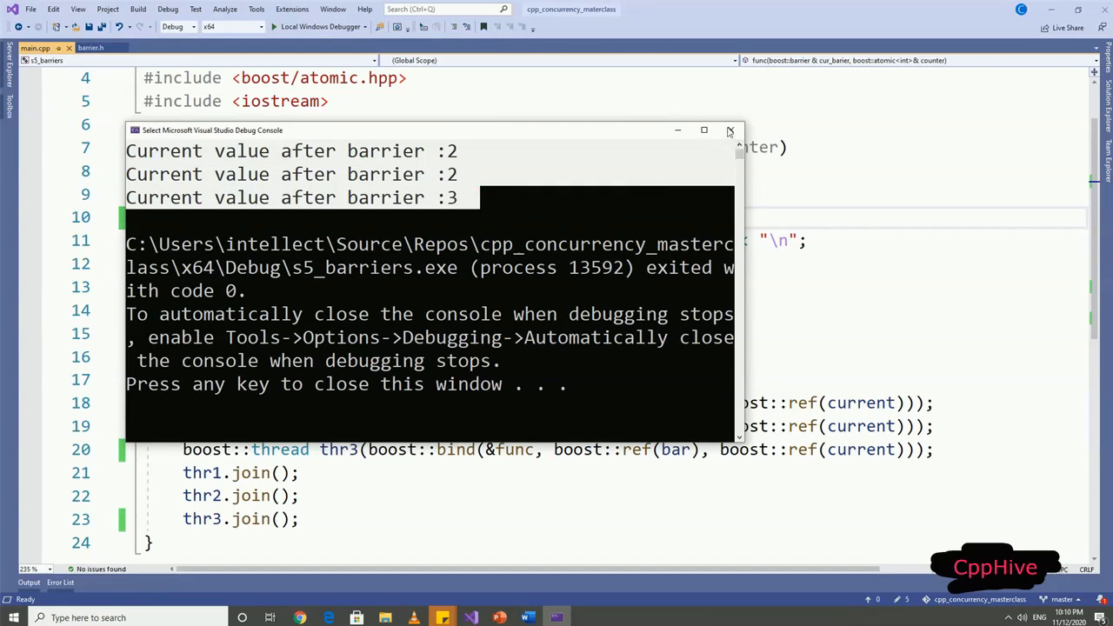
left_click(730, 129)
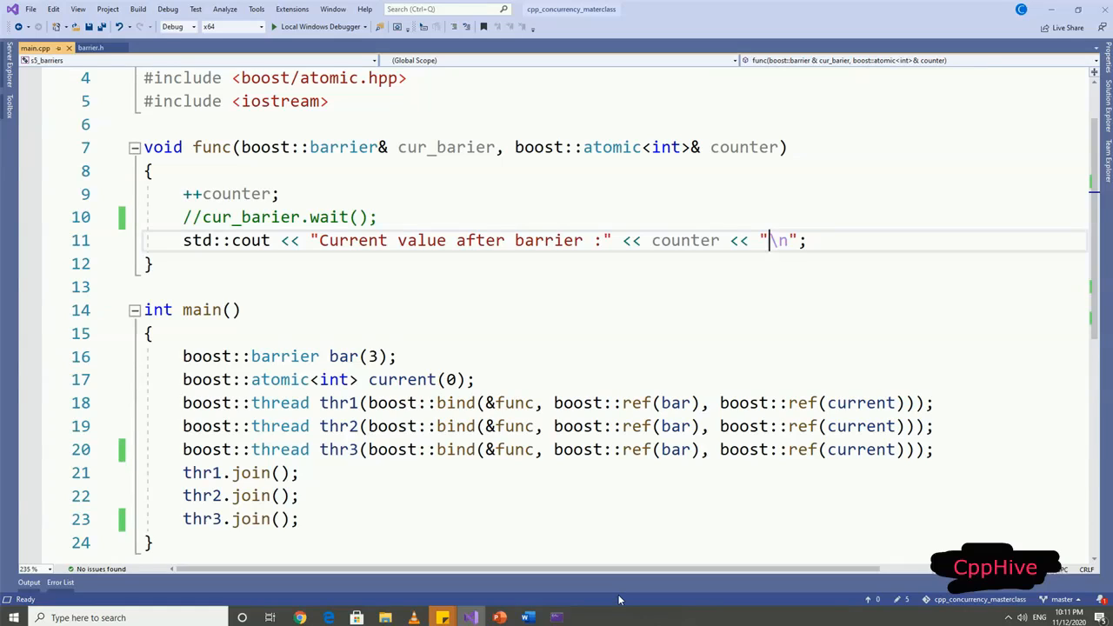
left_click(90, 48)
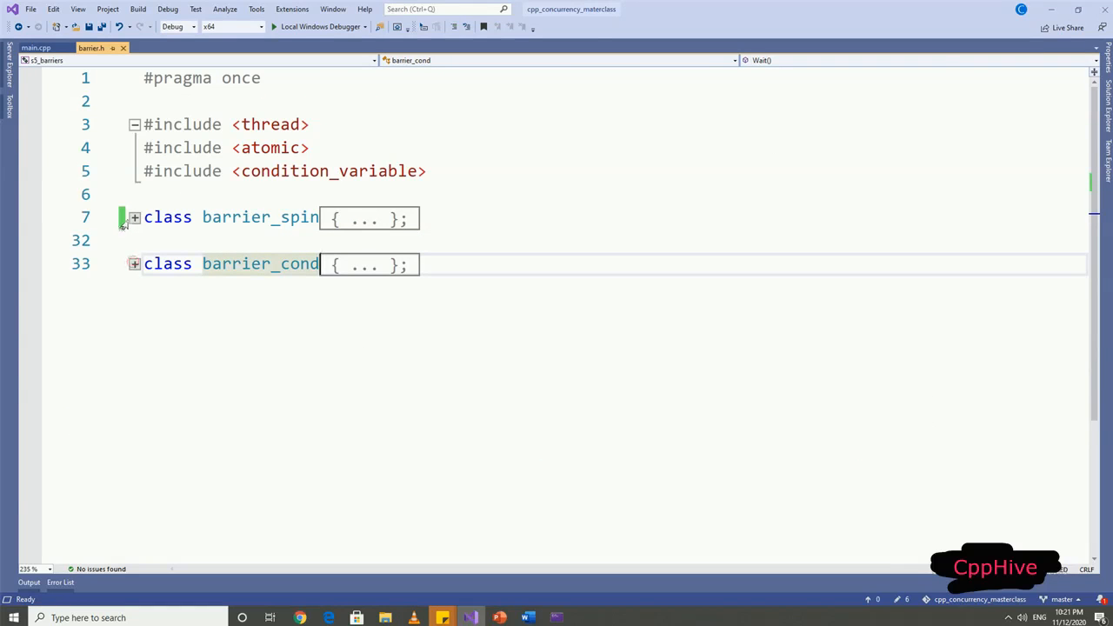
Expand barrier_spin and its constructor, highlighting the thresh_hold and count initializers.
double_click(259, 216)
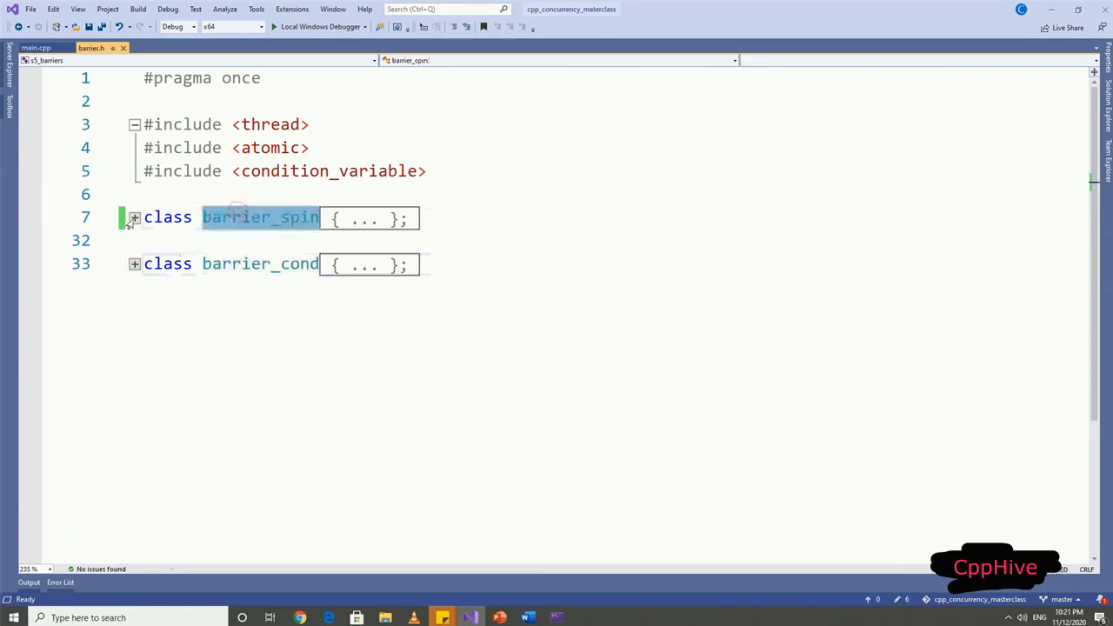
left_click(134, 217)
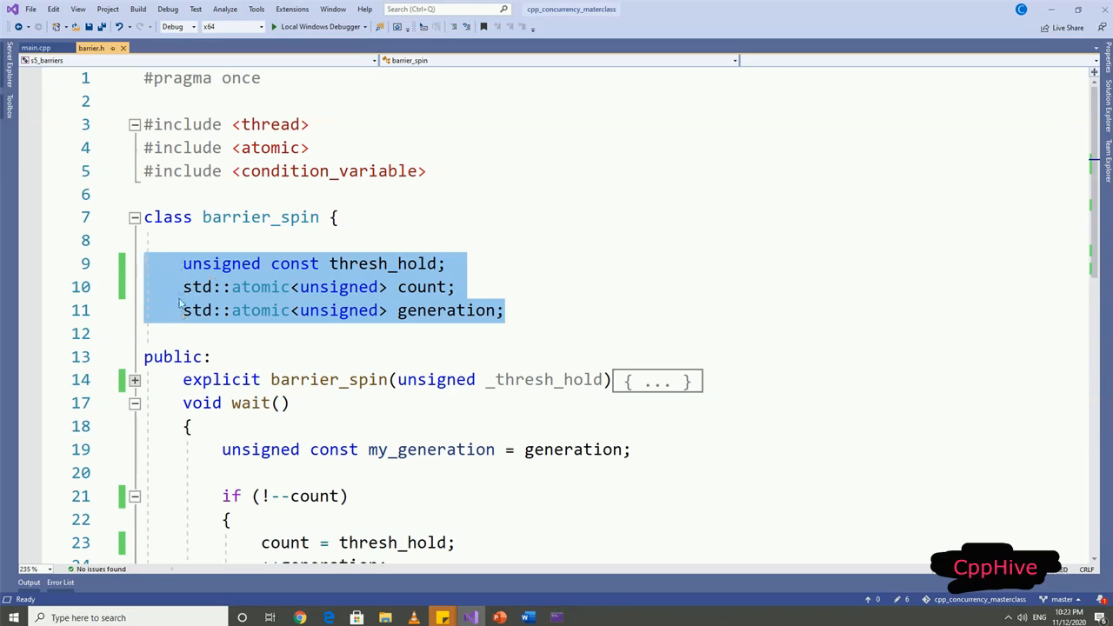
left_click(657, 379)
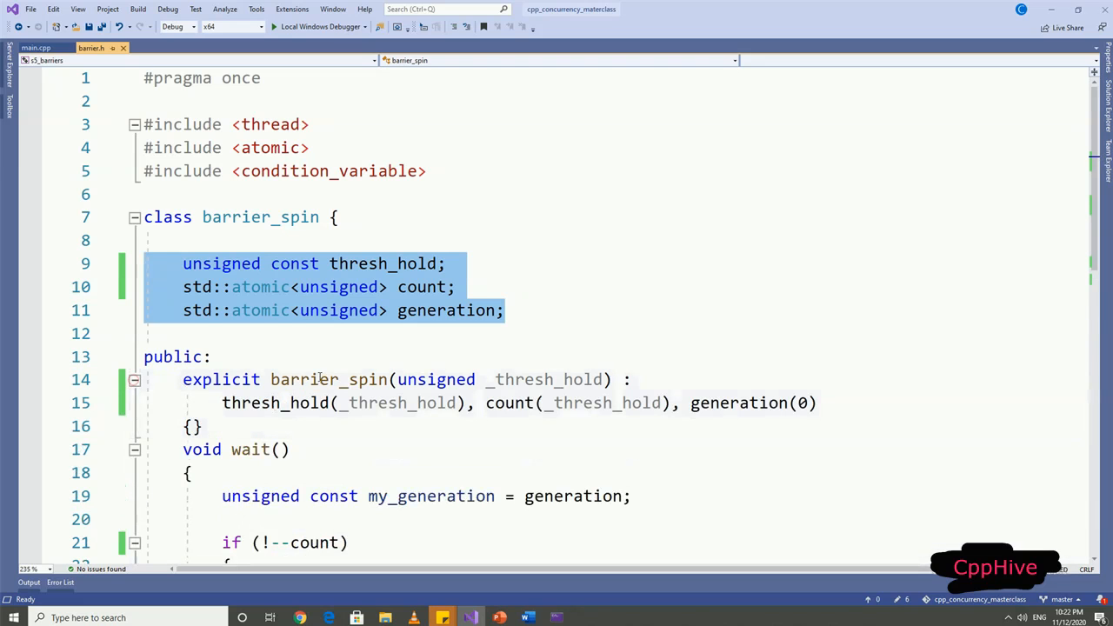
left_click_drag(222, 404, 661, 404)
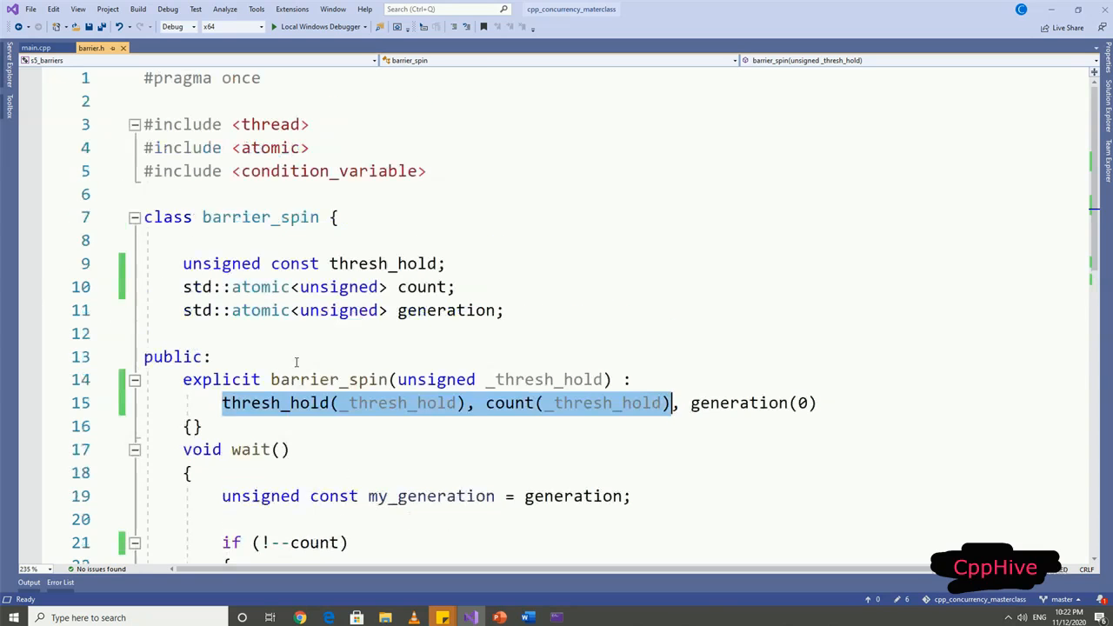
scroll("down", 3)
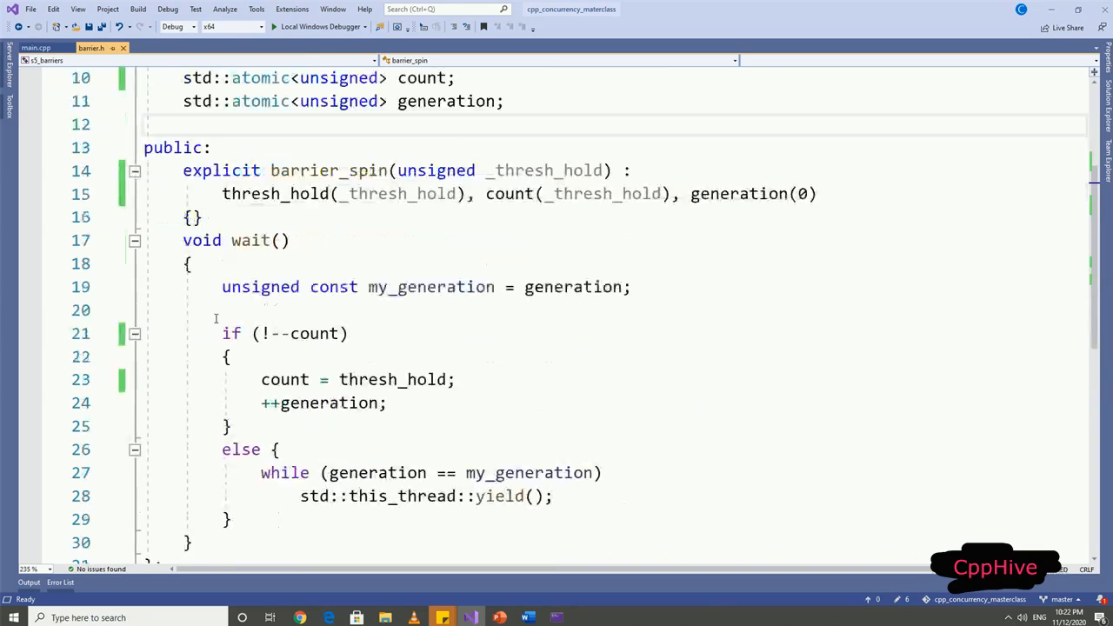
left_click_drag(184, 240, 233, 518)
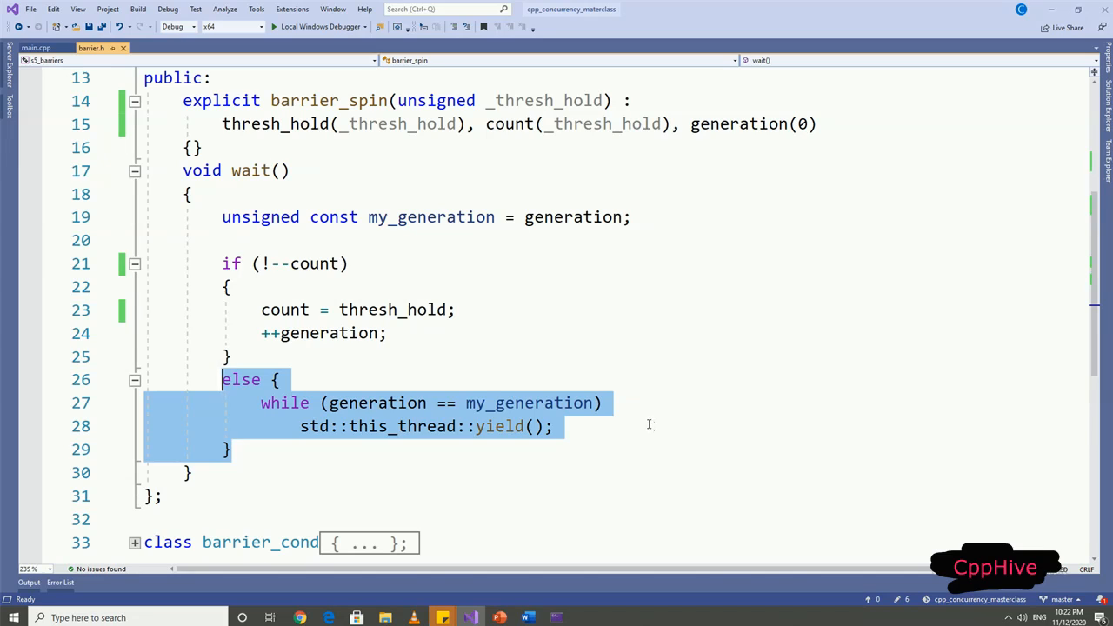
mouse_move(647, 419)
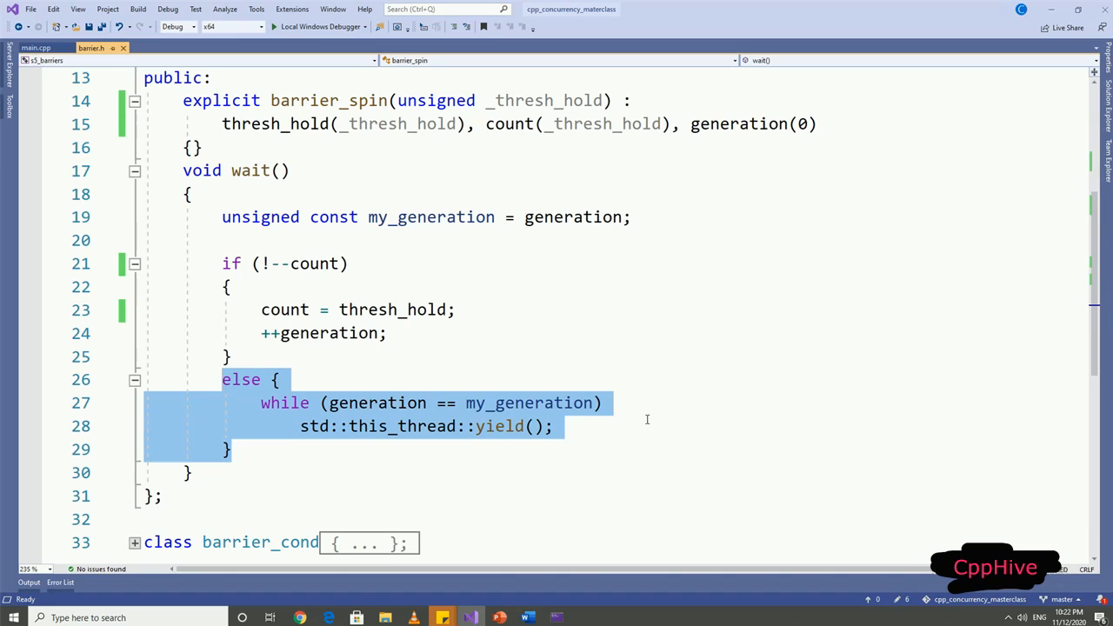
left_click(554, 424)
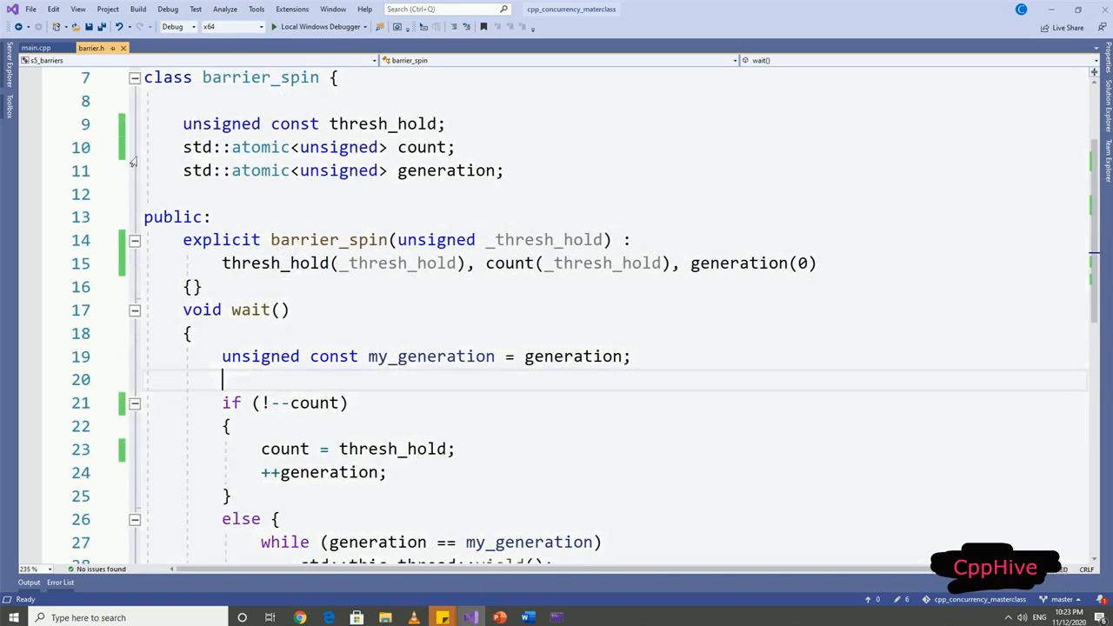
Expand barrier_cond to show its mutex and condition variable, then its Wait with notify_all and predicate wait.
left_click(134, 76)
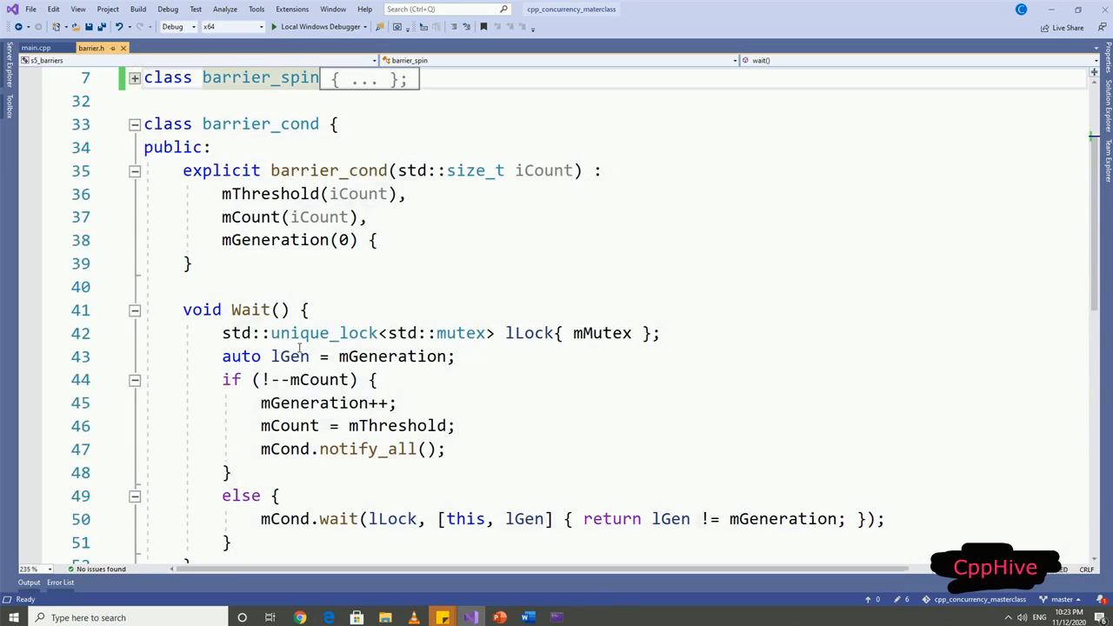
left_click(136, 310)
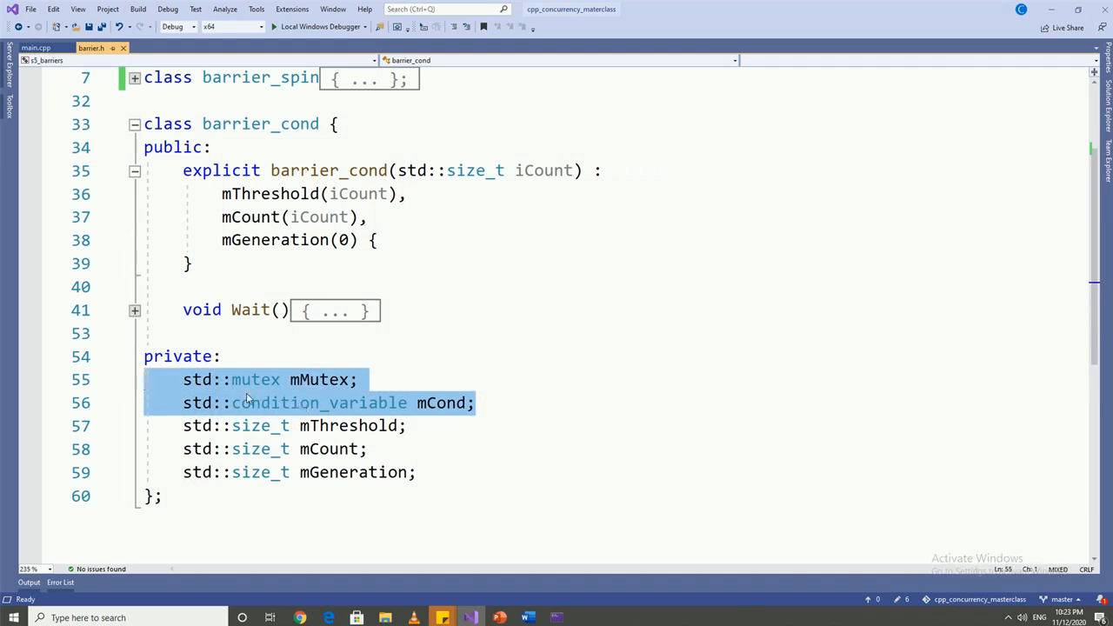
left_click(134, 309)
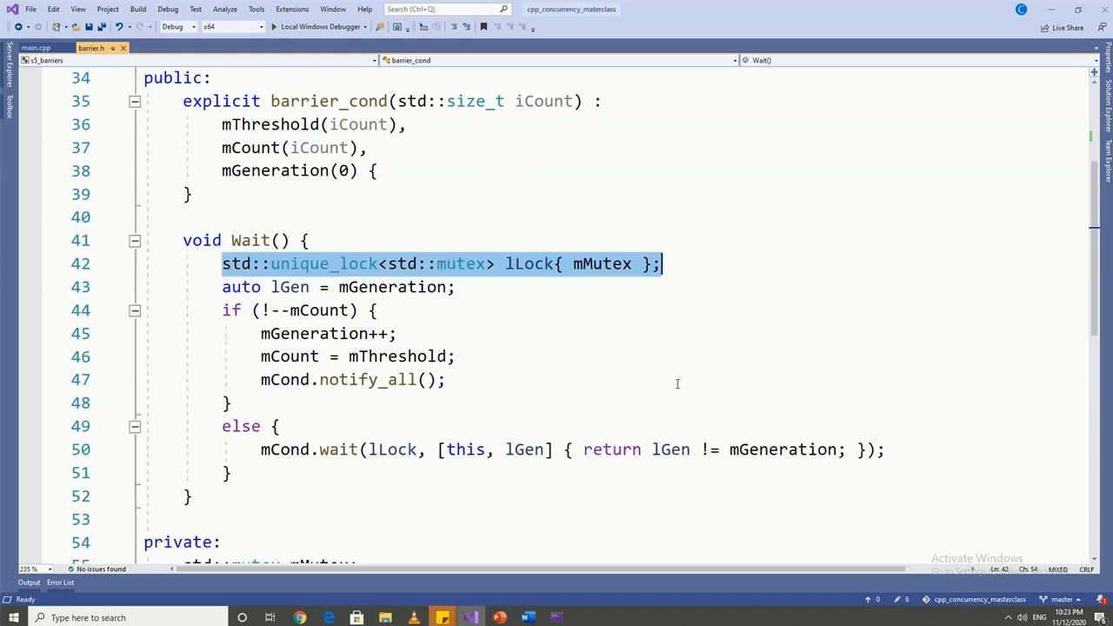
mouse_move(418, 345)
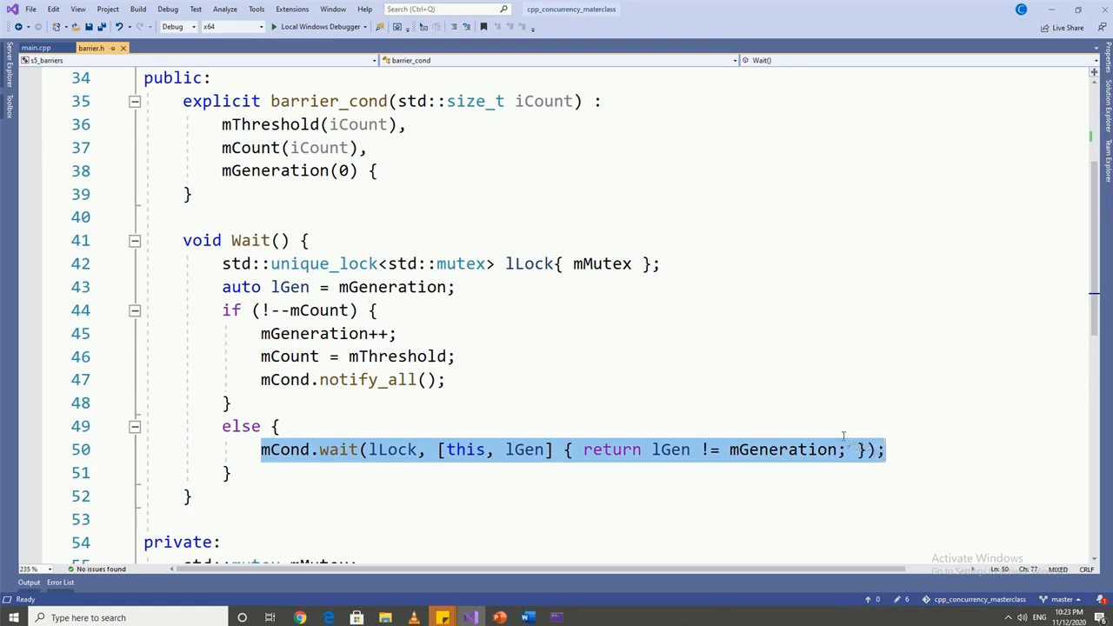
mouse_move(831, 444)
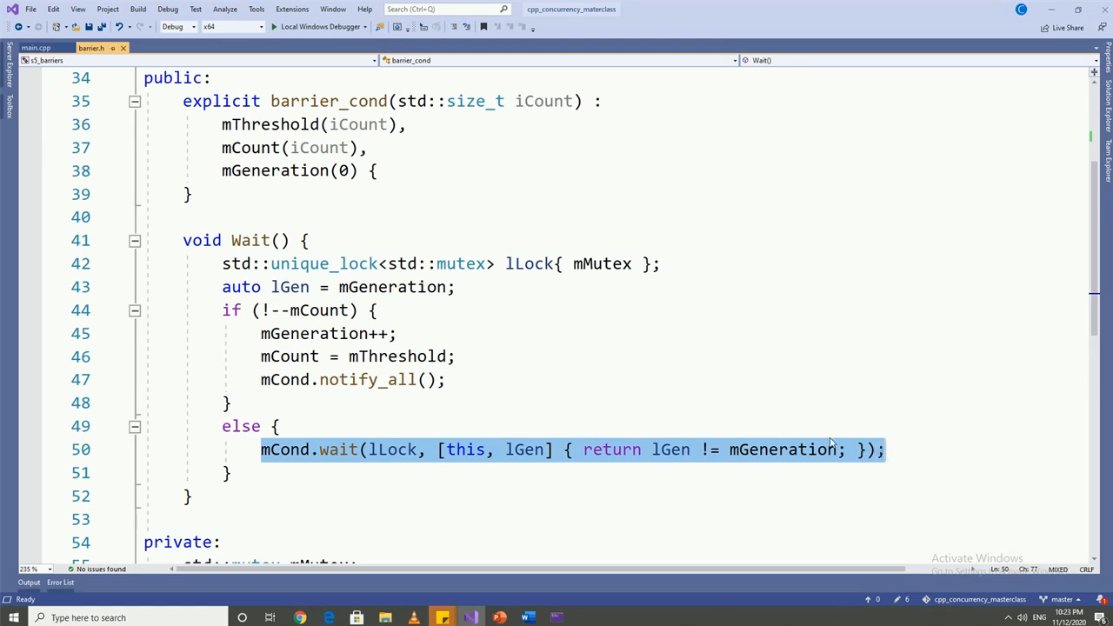
left_click(885, 449)
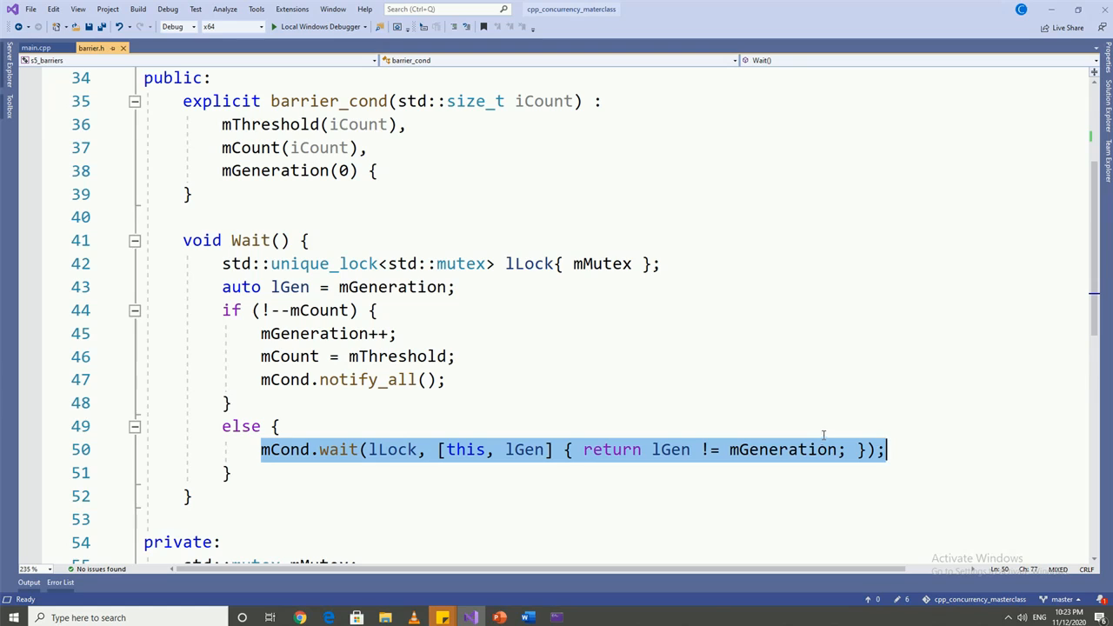
left_click(449, 380)
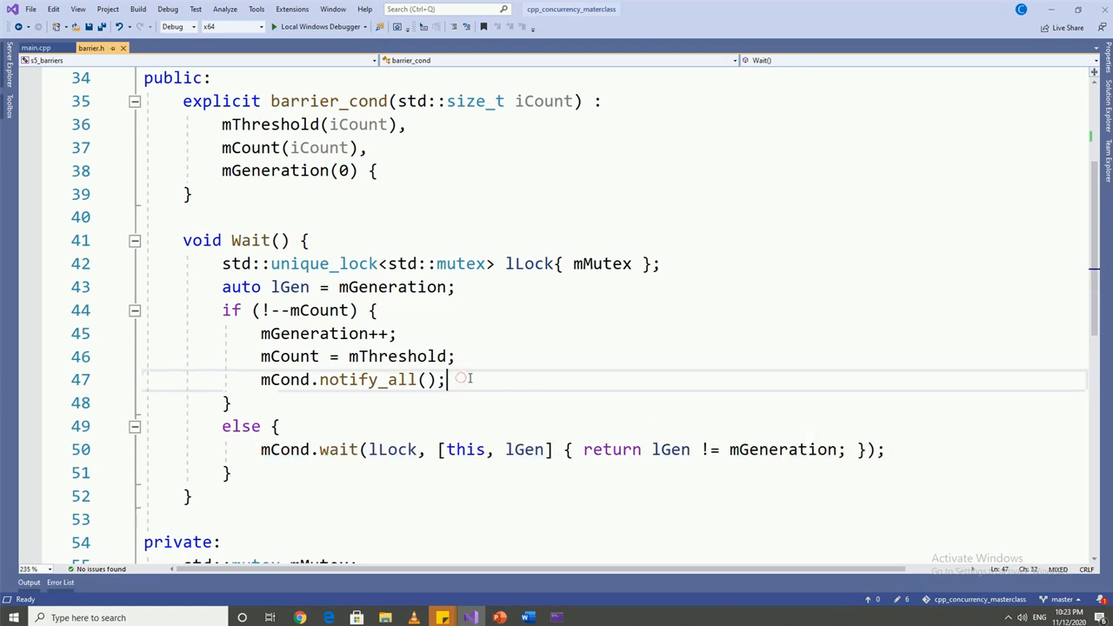